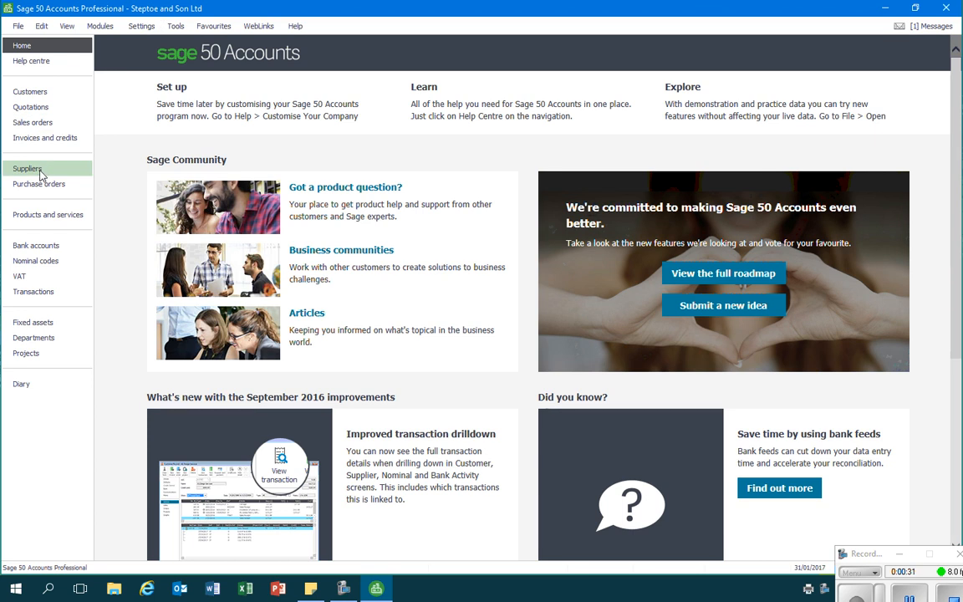
- Show the Suppliers list for Steptoe and Son Ltd
left_click(27, 168)
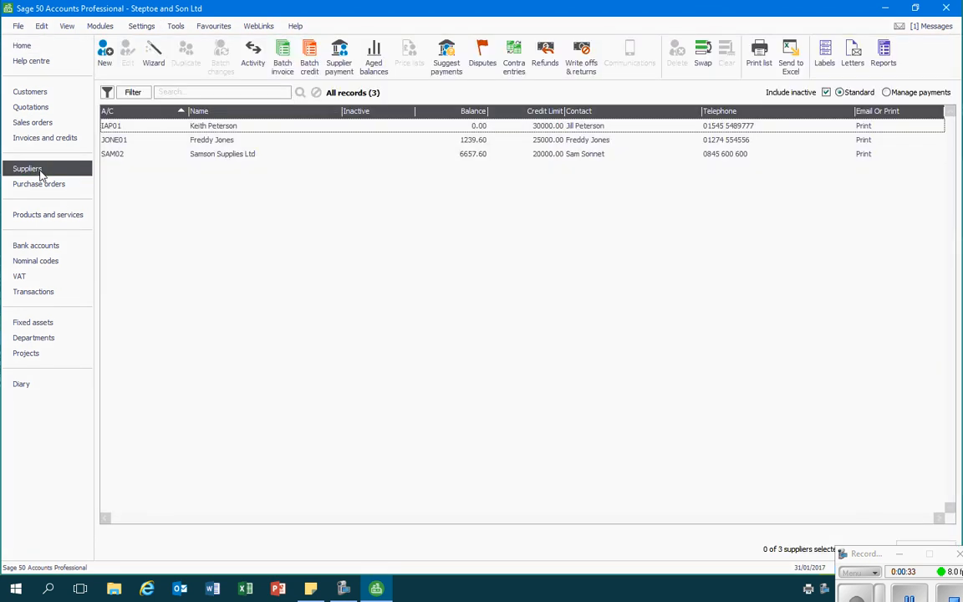
mouse_move(852, 53)
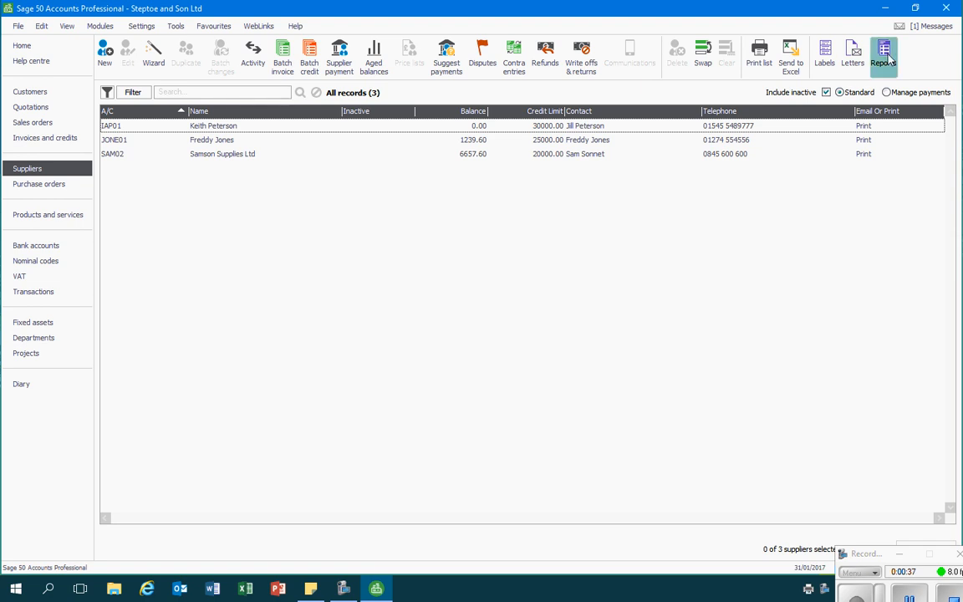
- List the Aged creditors supplier reports and scroll to Aged Creditors Analysis (Summary)
left_click(884, 54)
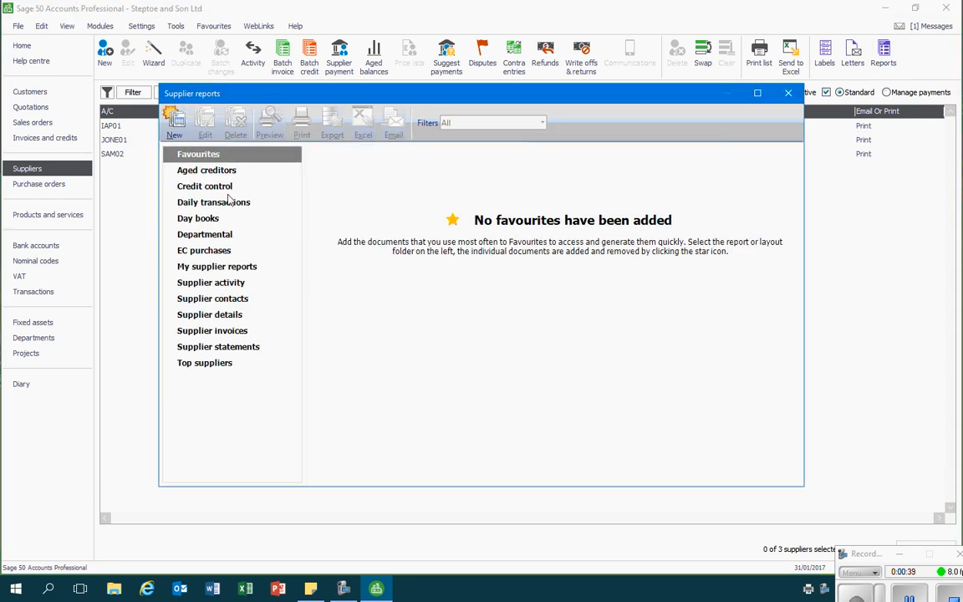
mouse_move(217, 176)
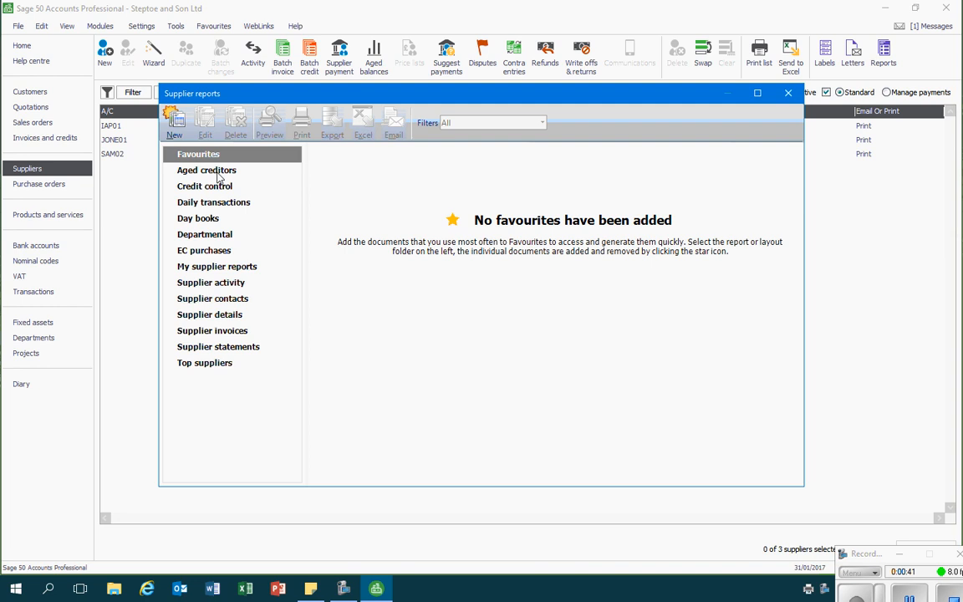
left_click(206, 170)
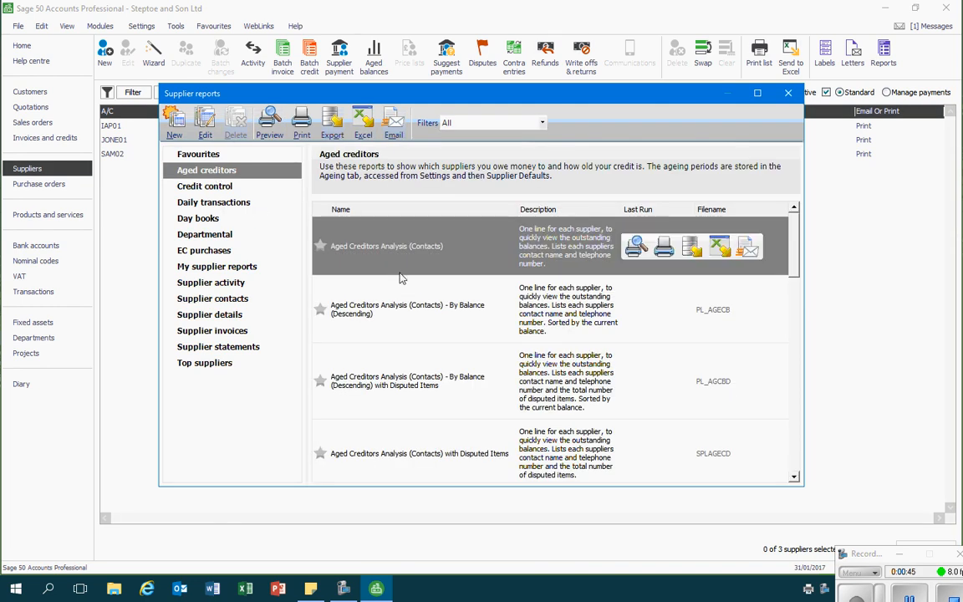
scroll("down", 3)
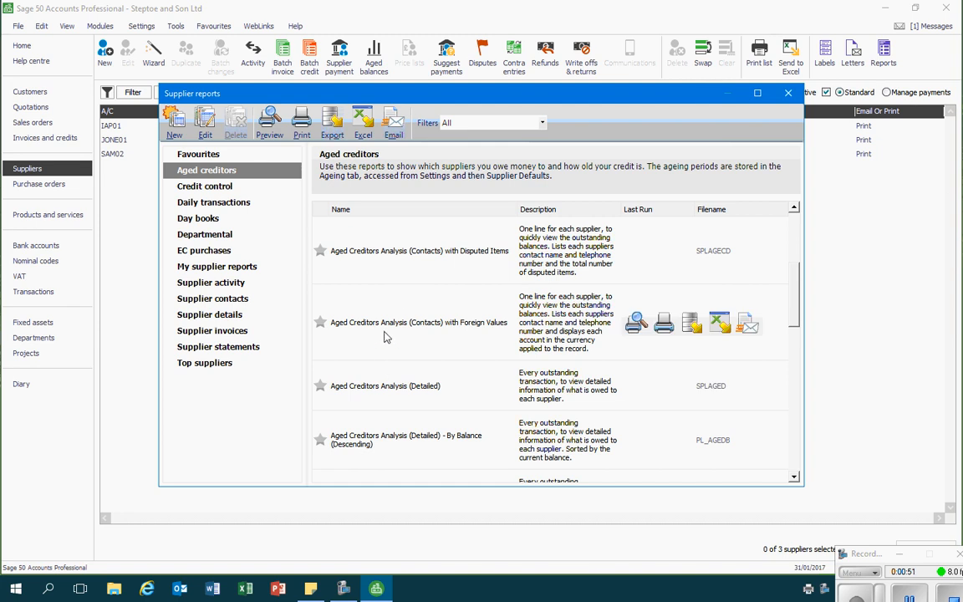
scroll("down", 3)
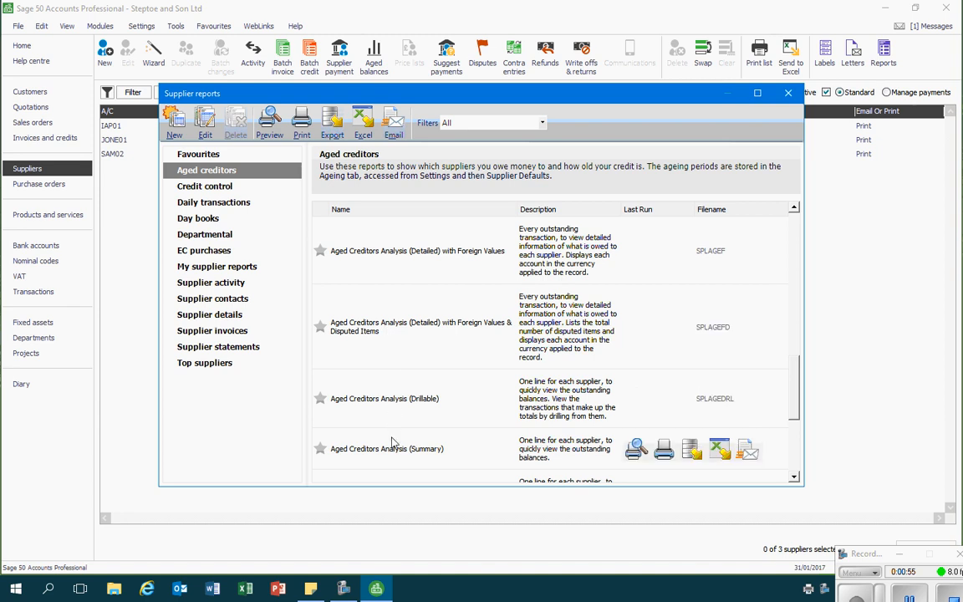
mouse_move(395, 460)
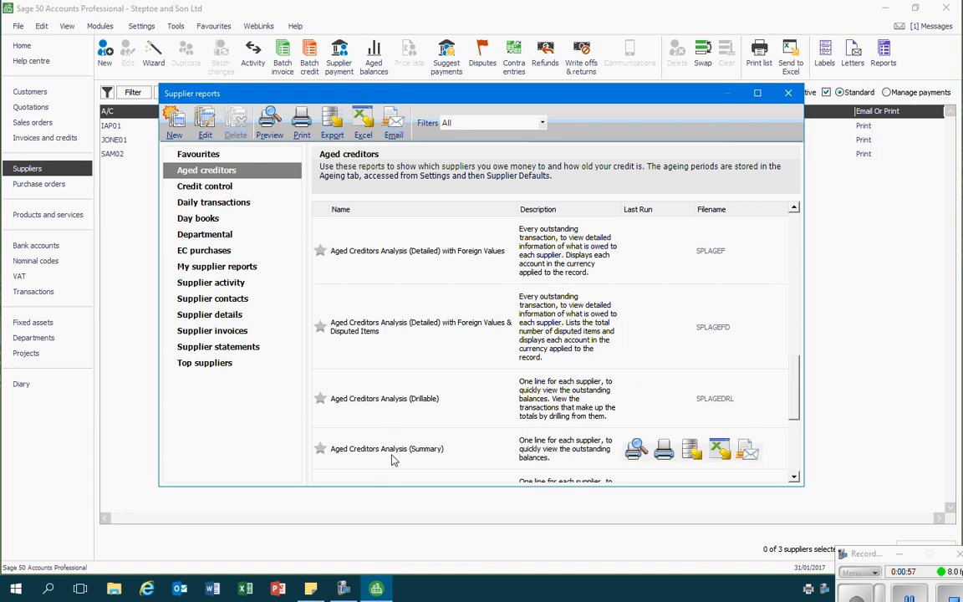
- Start a preview of Aged Creditors Analysis (Summary), bringing up its Criteria Values
left_click(635, 449)
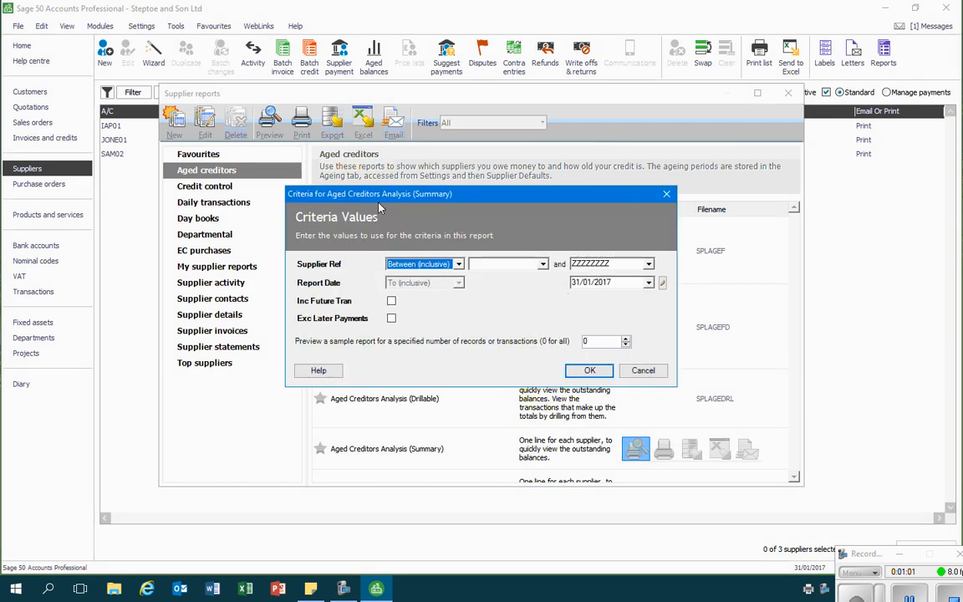
mouse_move(531, 290)
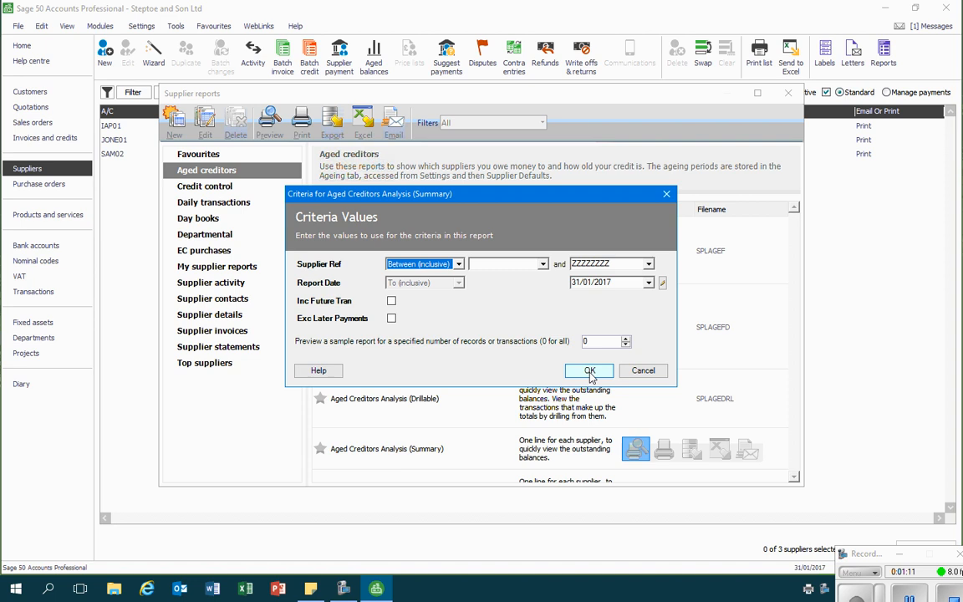
- Preview the summary for all suppliers at 31/01/2017, totalling 7,897.20
left_click(589, 370)
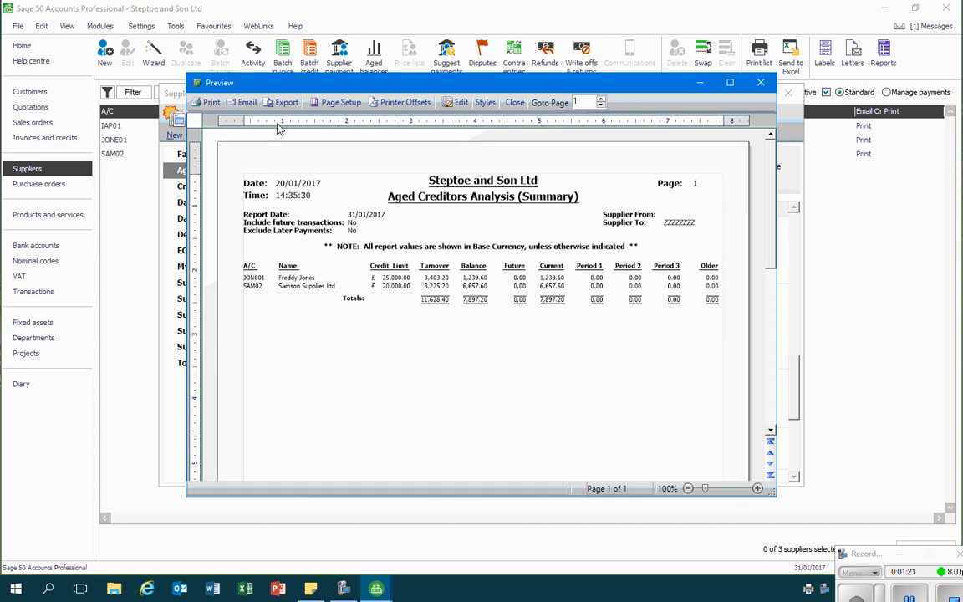
- Begin exporting the preview to the Tasks and reports folder, then cancel the PDF save
left_click(287, 102)
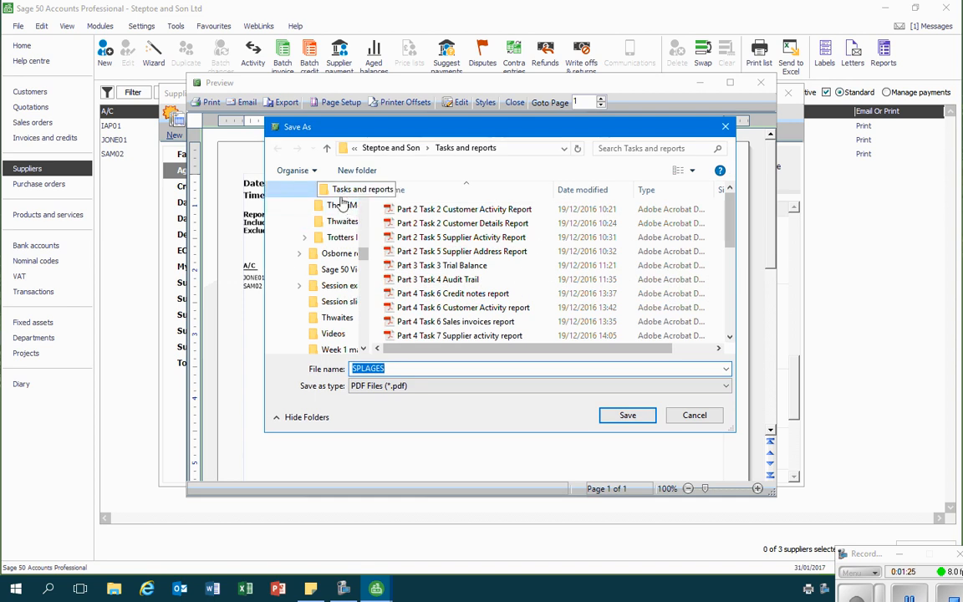
left_click(342, 236)
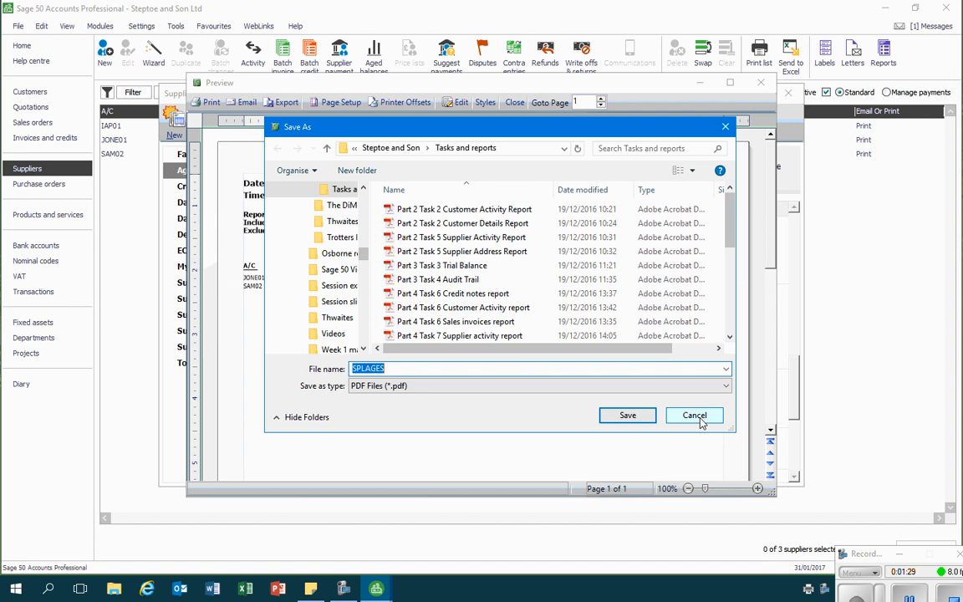
left_click(694, 416)
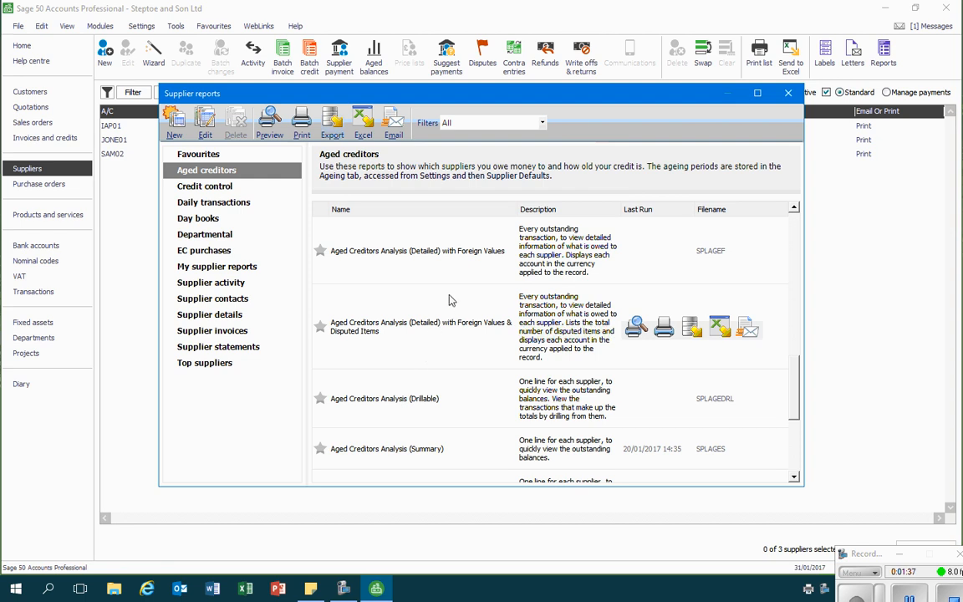
mouse_move(434, 414)
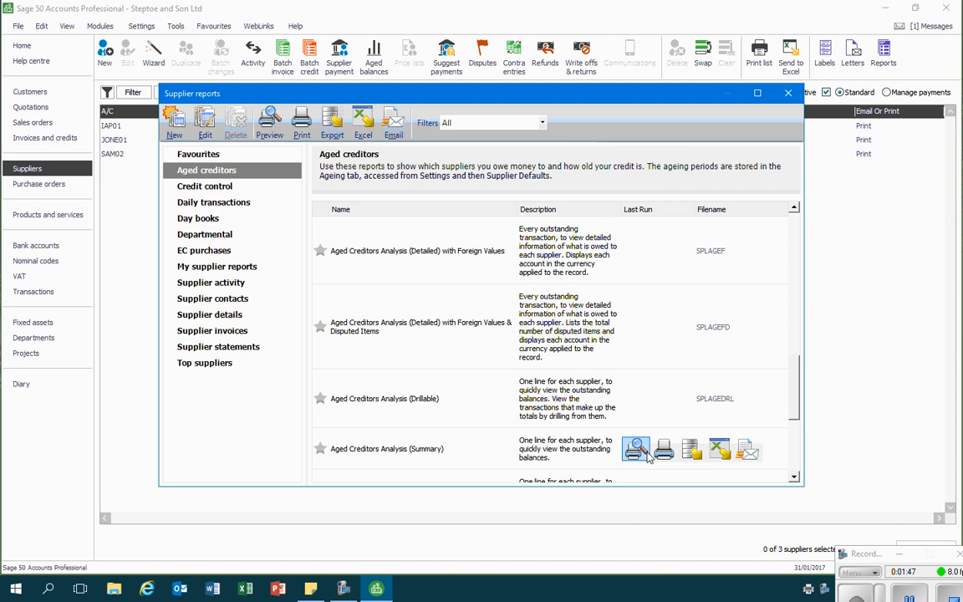
mouse_move(719, 449)
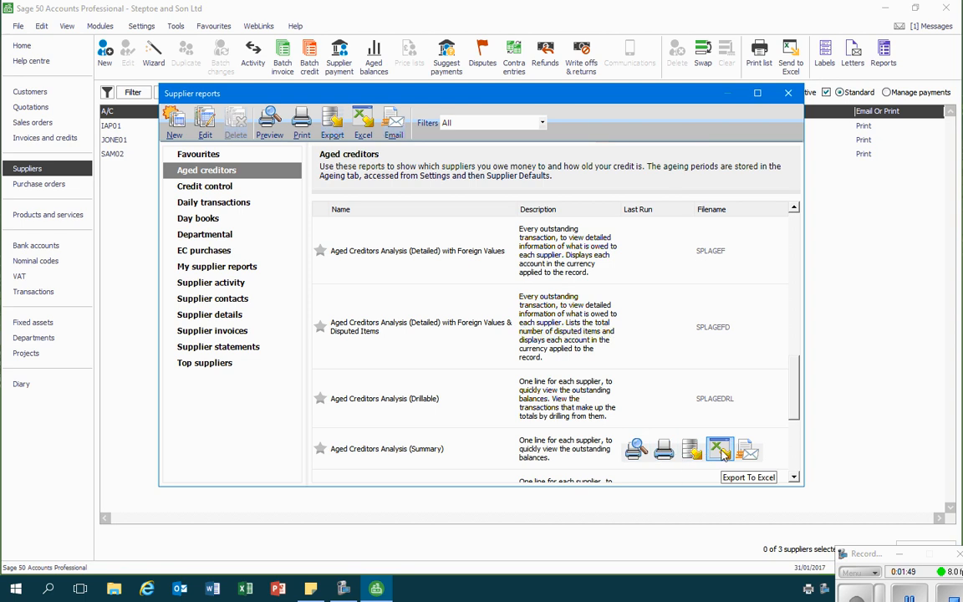
- Export Aged Creditors Analysis (Summary) to an Excel workbook with default criteria
left_click(720, 449)
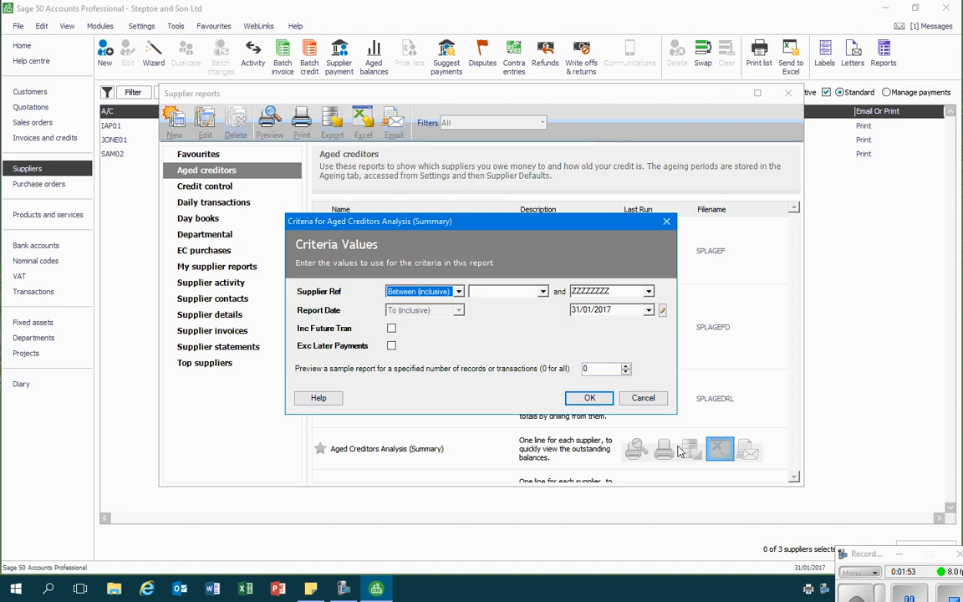
left_click(643, 397)
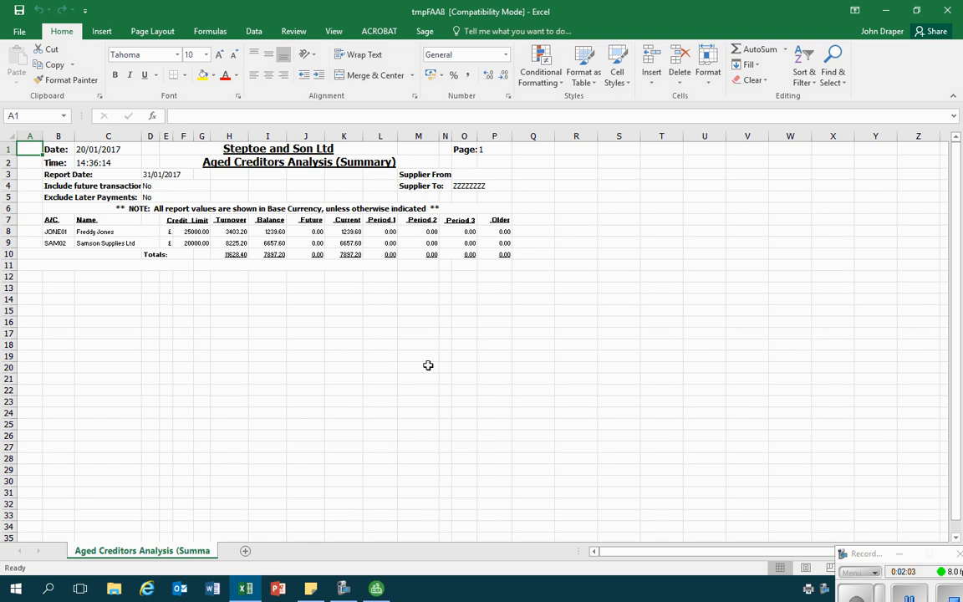
mouse_move(38, 80)
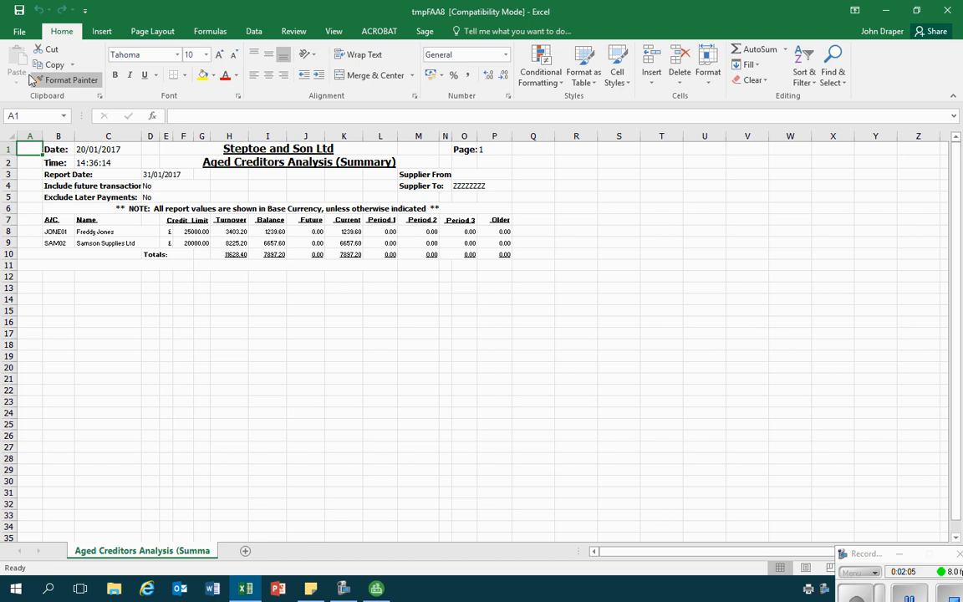